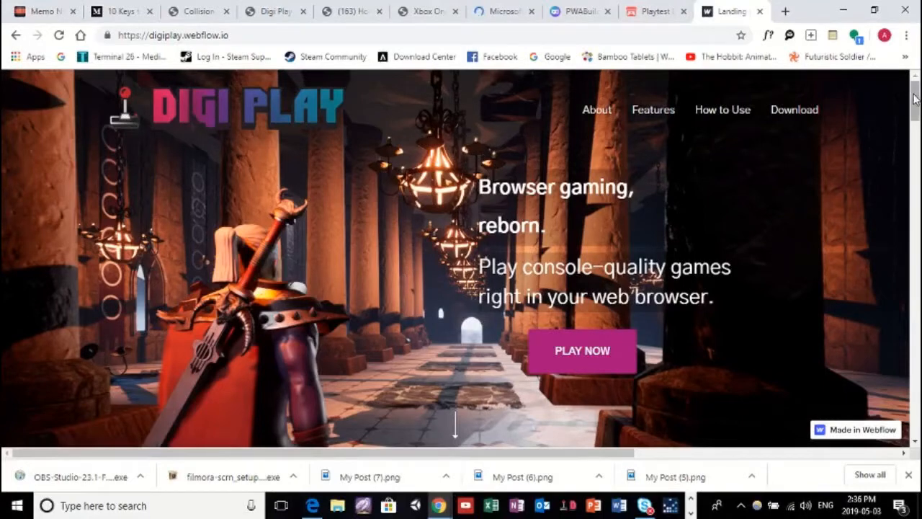
- Scroll through the Digi Play page down to the Brawlbots game and its main menu
scroll("down", 3)
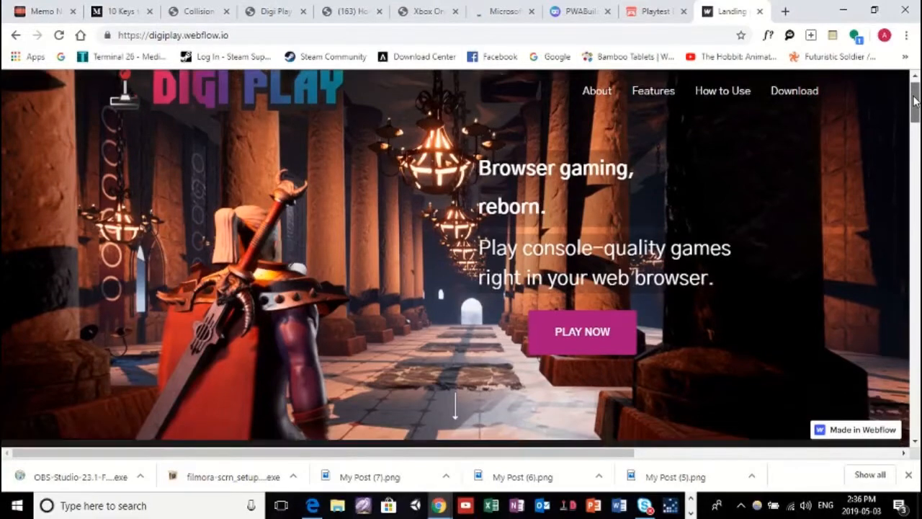
scroll("down", 3)
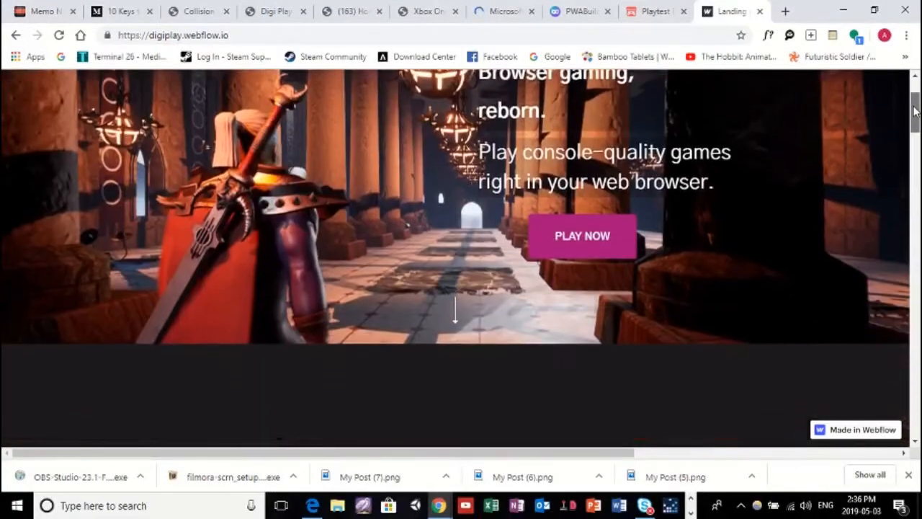
scroll("down", 3)
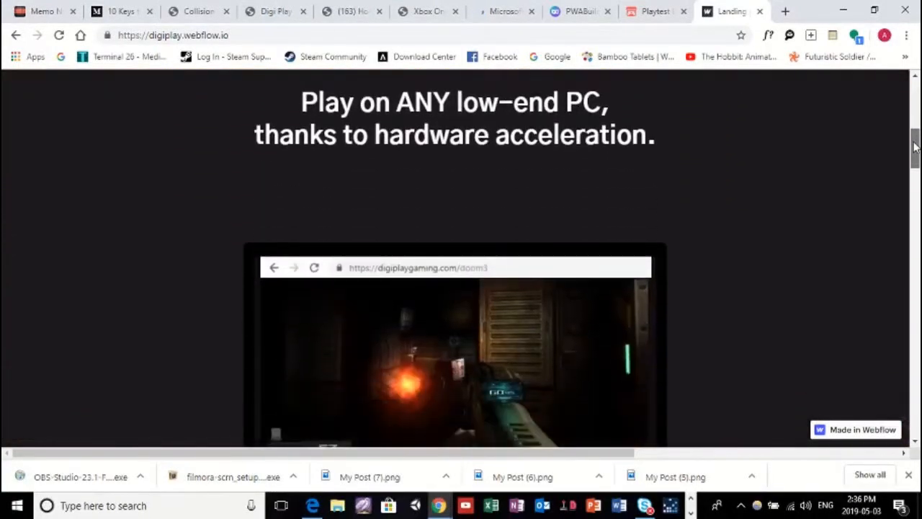
scroll("up", 3)
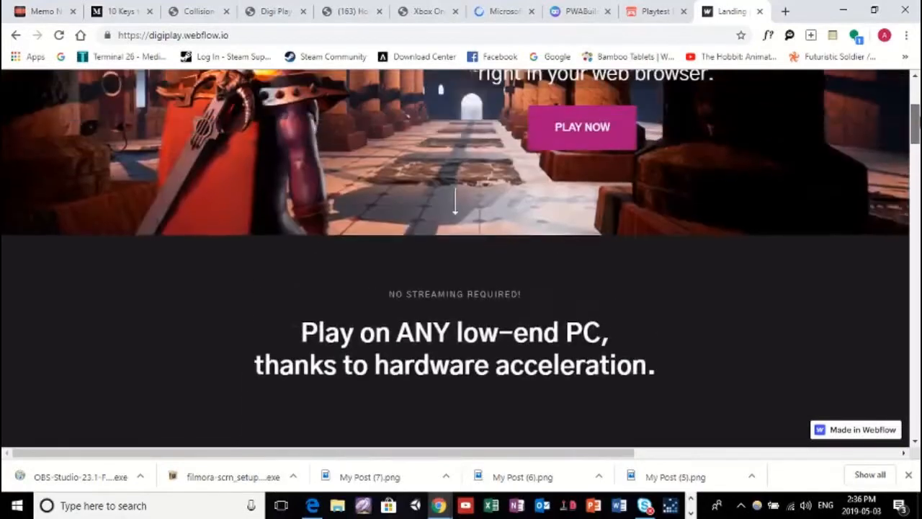
scroll("down", 3)
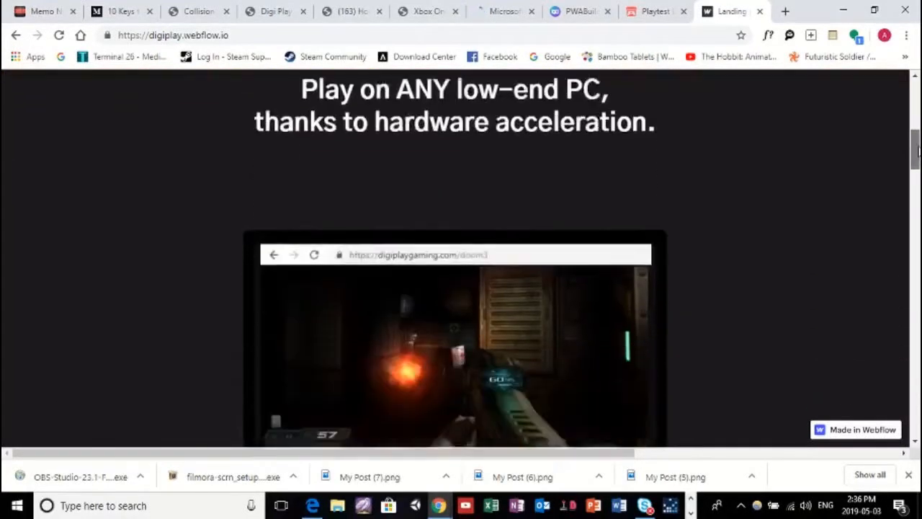
scroll("down", 3)
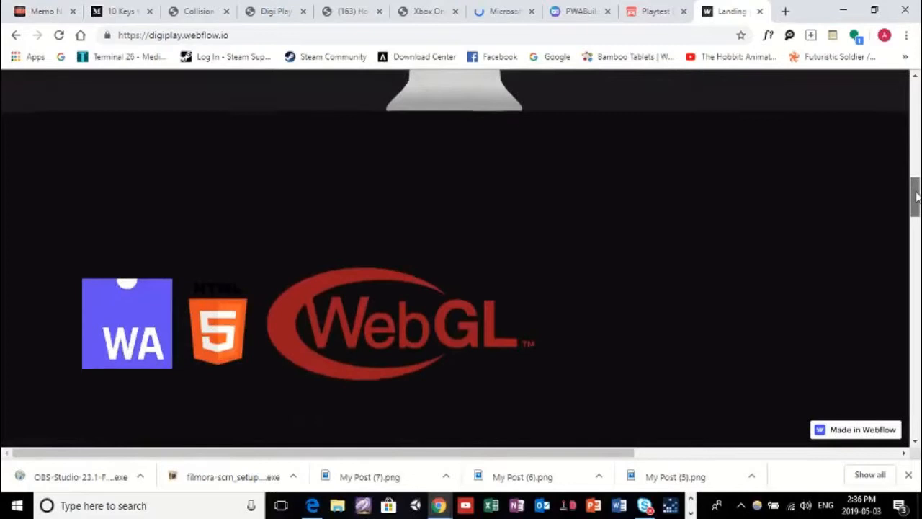
scroll("down", 3)
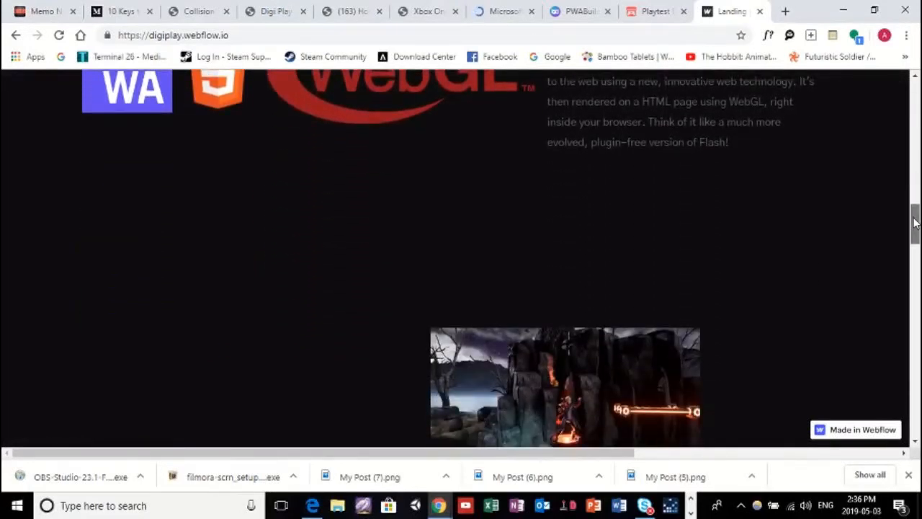
scroll("down", 3)
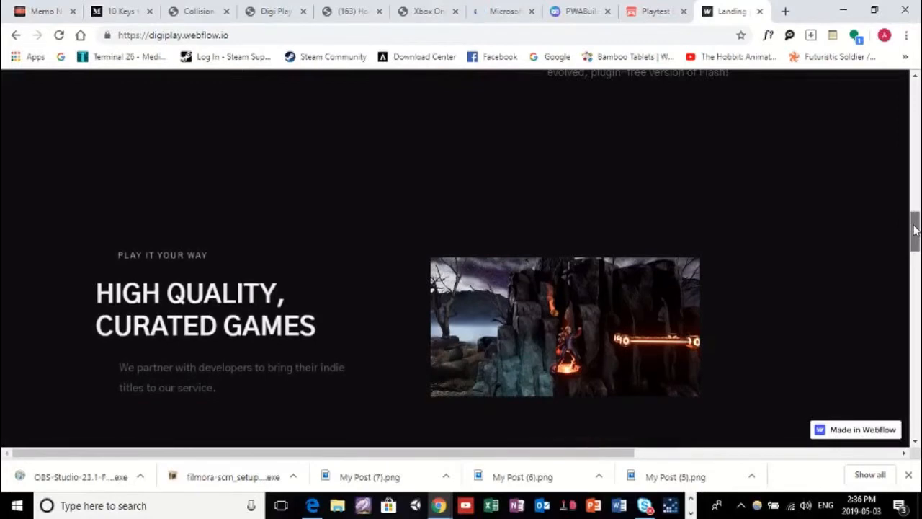
scroll("down", 3)
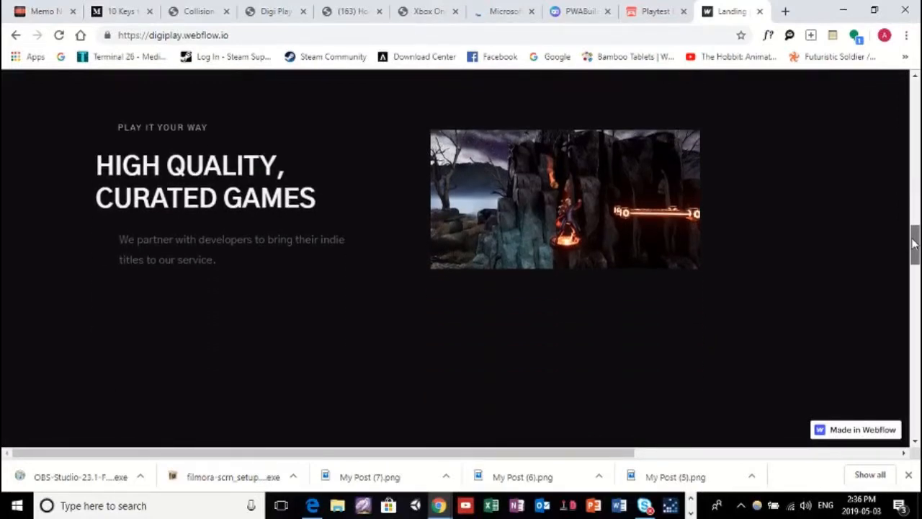
scroll("down", 3)
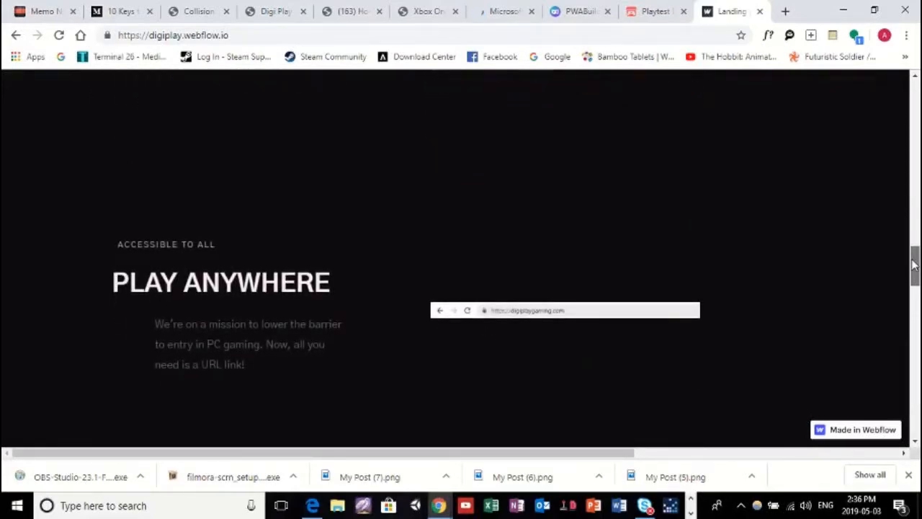
scroll("down", 3)
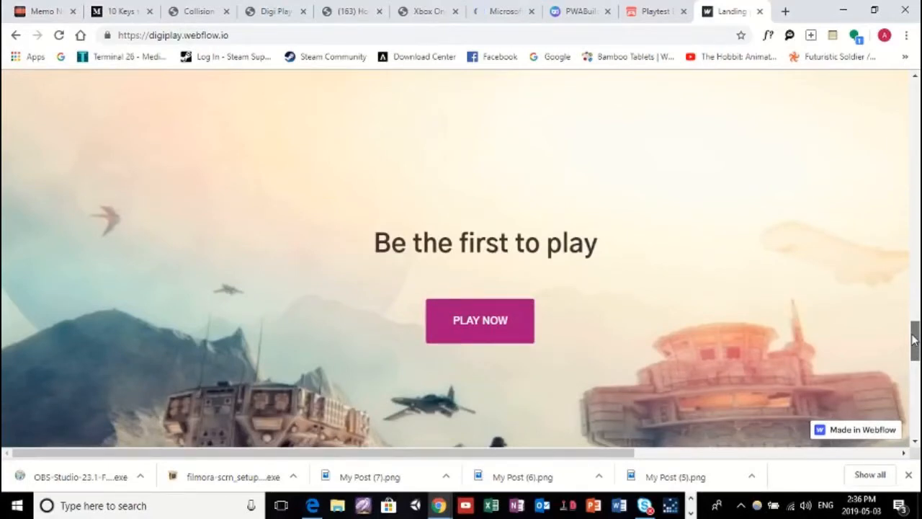
scroll("down", 3)
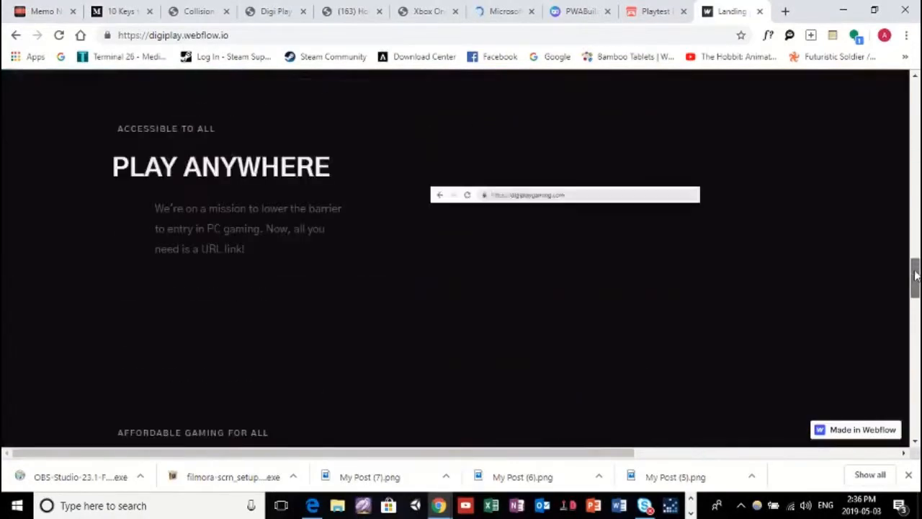
scroll("down", 3)
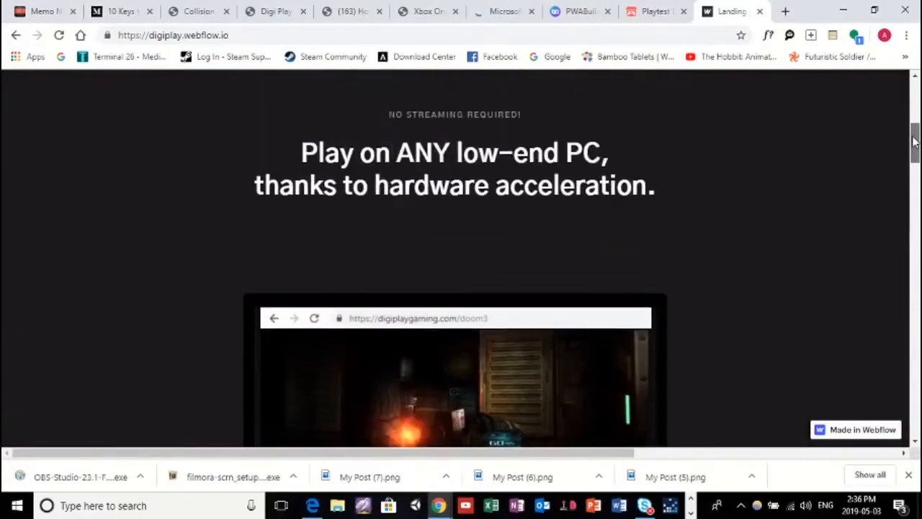
scroll("up", 3)
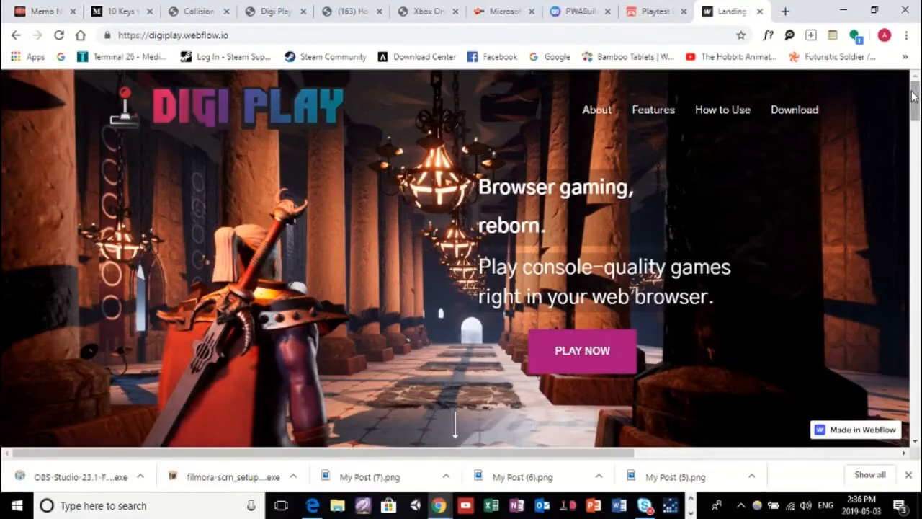
mouse_move(659, 319)
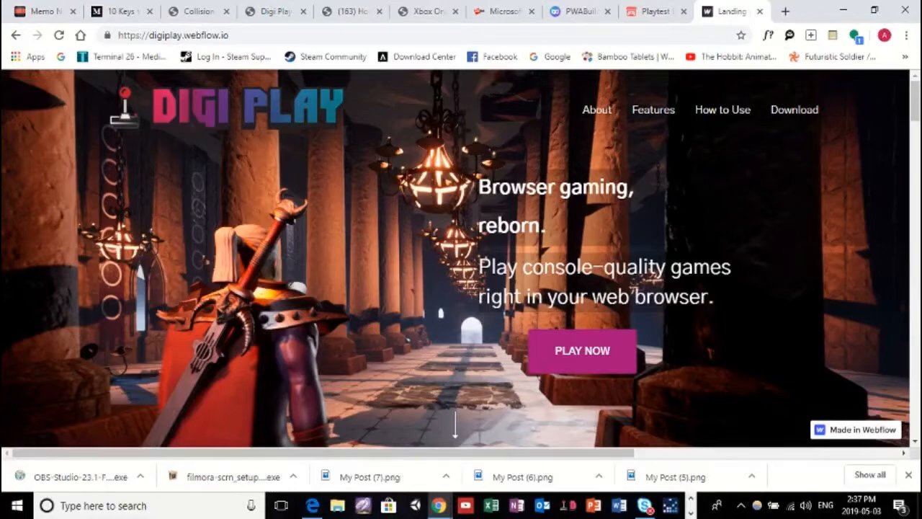
mouse_move(654, 11)
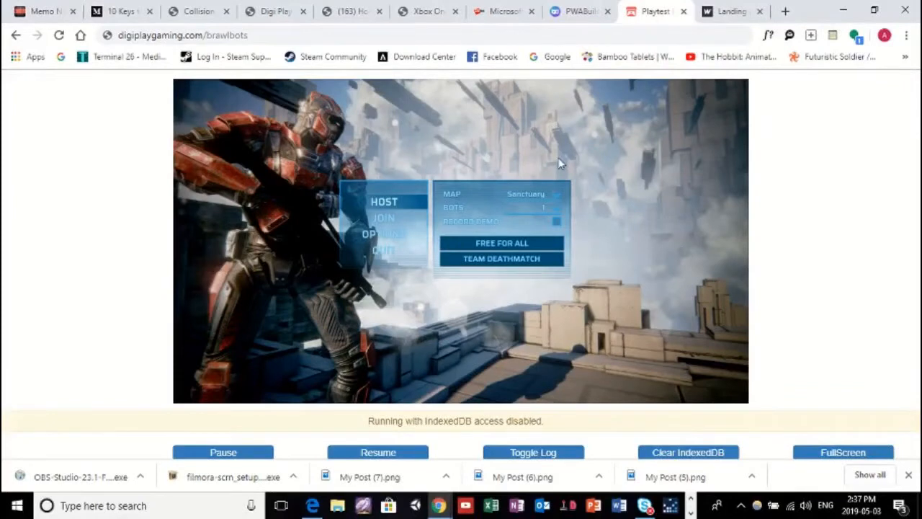
mouse_move(384, 202)
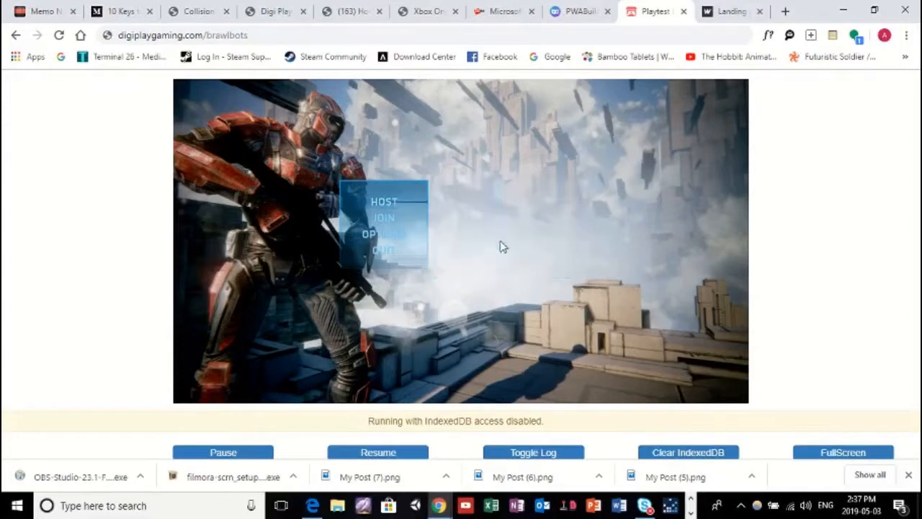
mouse_move(361, 100)
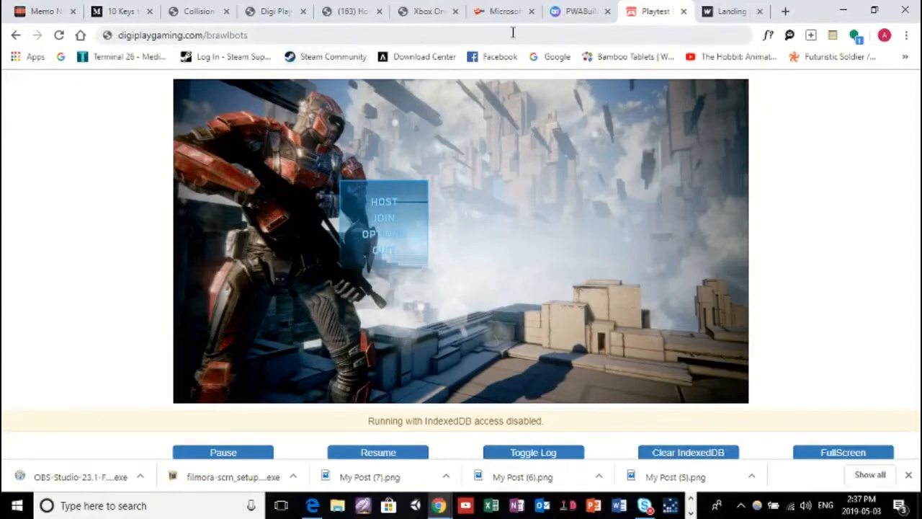
mouse_move(580, 12)
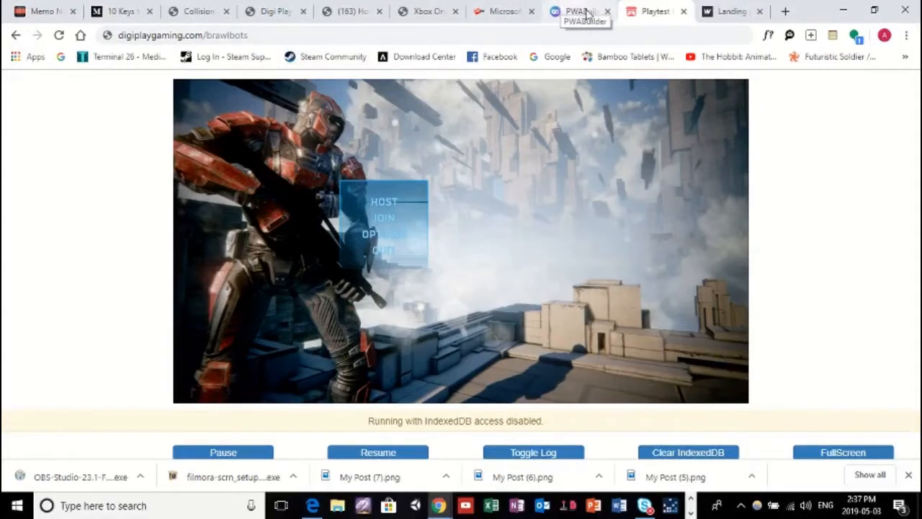
- Close the unneeded browser tab, leaving the Brawlbots match tab open
left_click(384, 202)
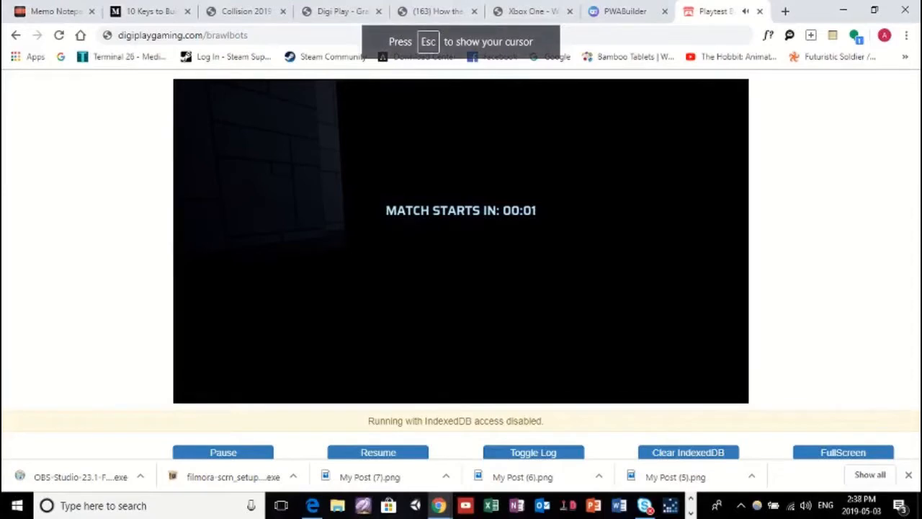
key("Escape")
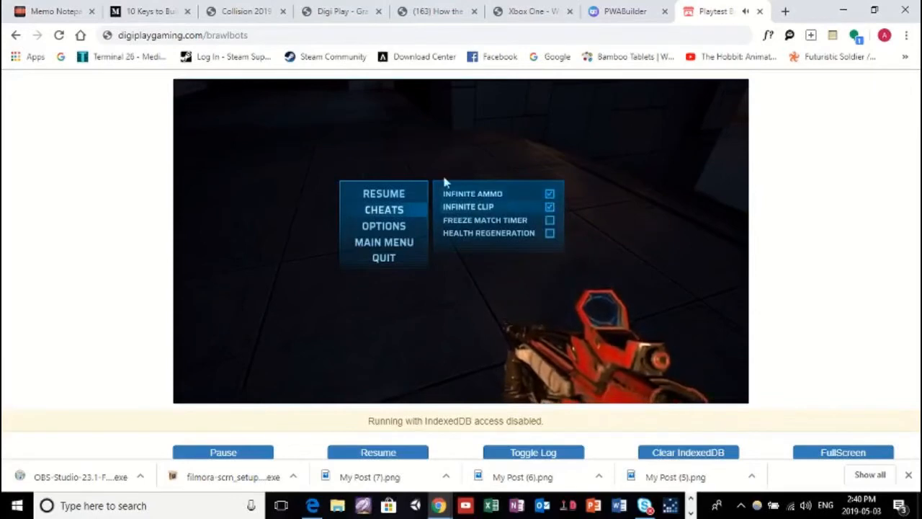
- Resume the Brawlbots match from the pause menu with cheats enabled
left_click(383, 193)
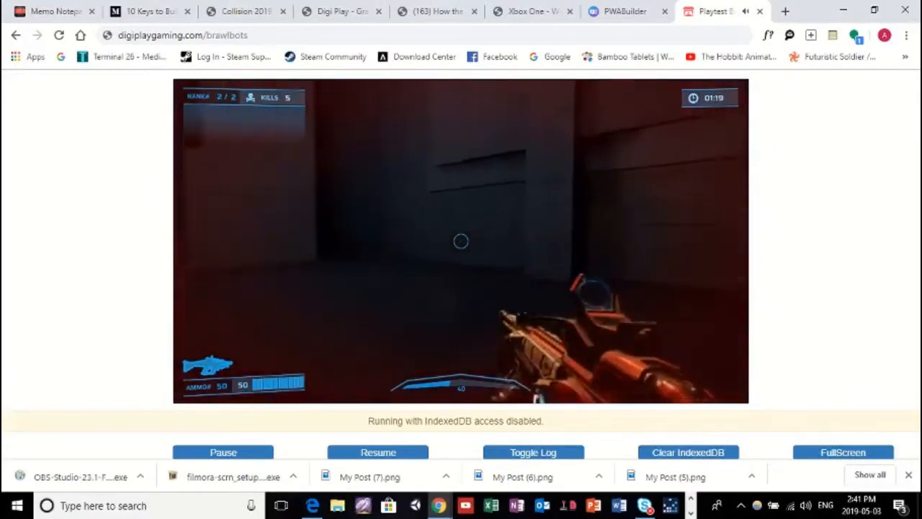
mouse_move(461, 242)
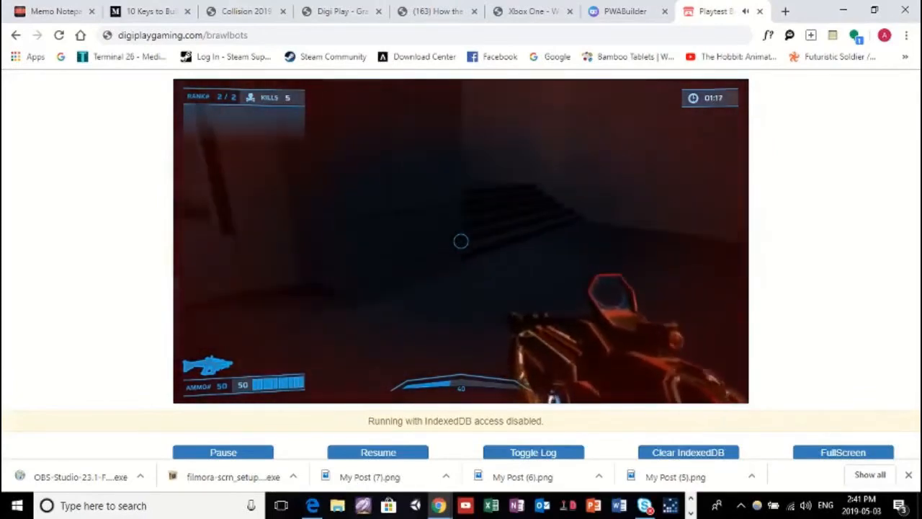